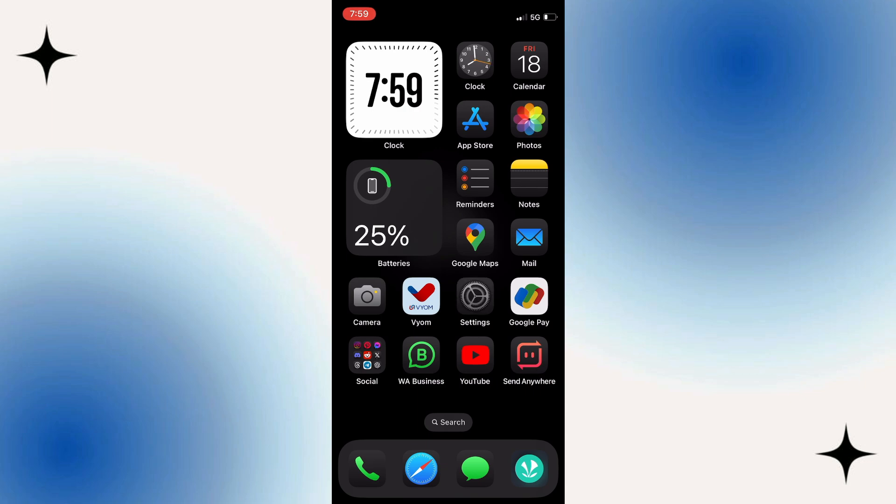
# Step: Browse the General section of iOS Settings, then open the App Store's Today page
pyautogui.click(475, 296)
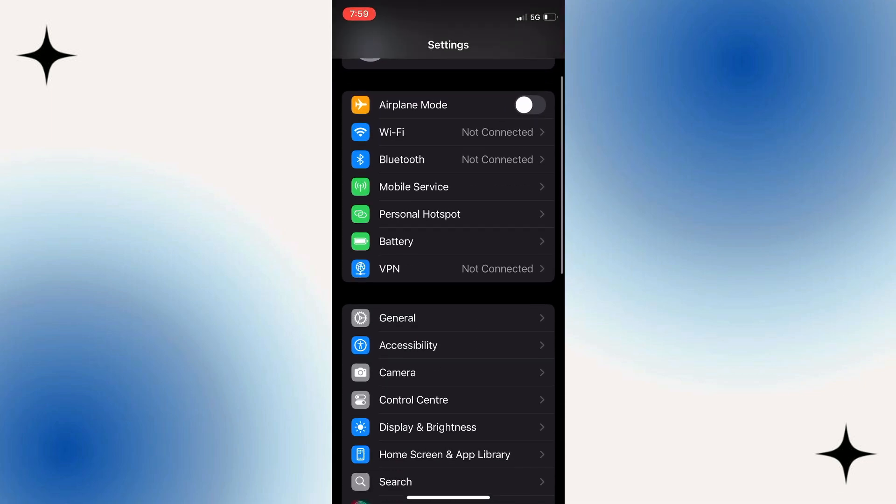
pyautogui.click(397, 317)
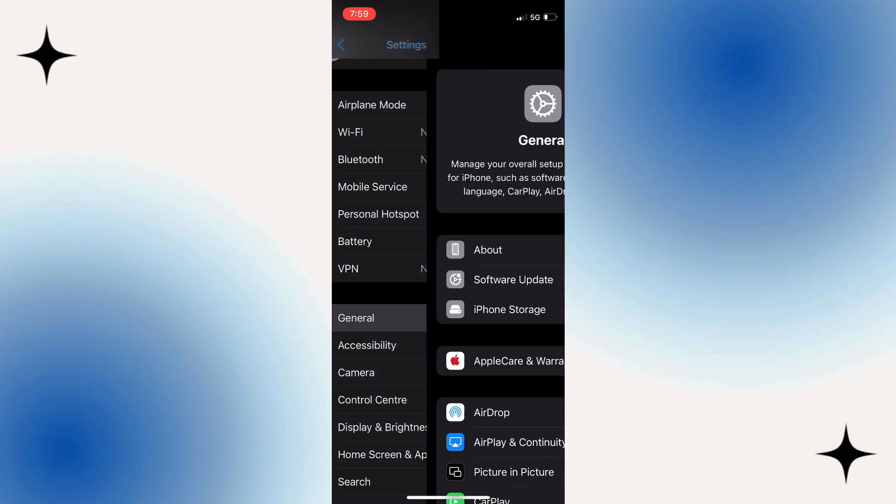
pyautogui.click(356, 318)
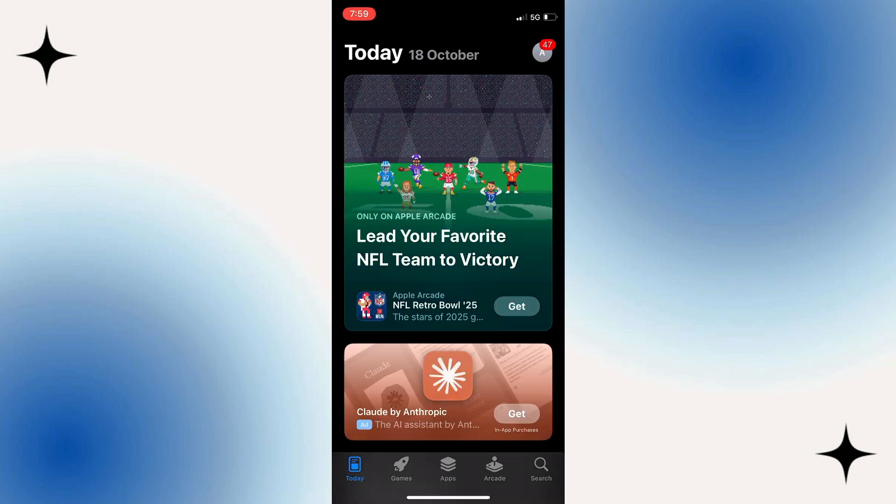
# Step: Search the App Store for 'nfc tools' and open the NFC Tools page by wakdev
pyautogui.click(540, 465)
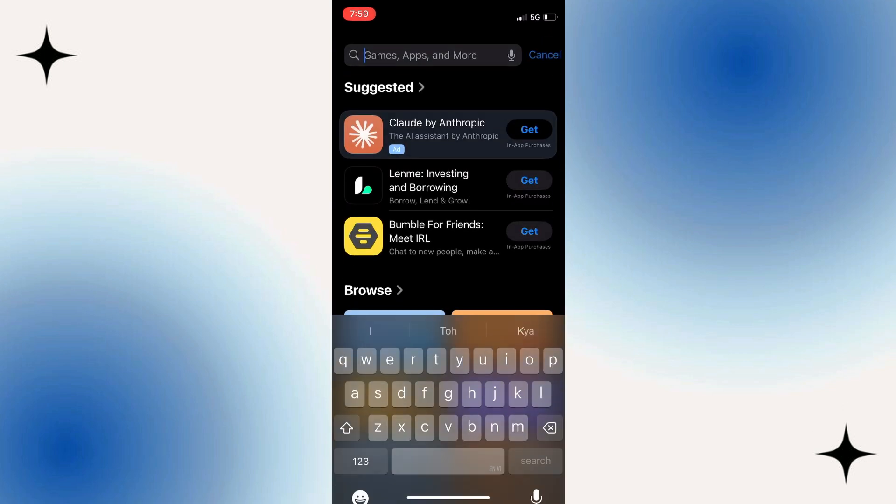
pyautogui.write('nfc tools')
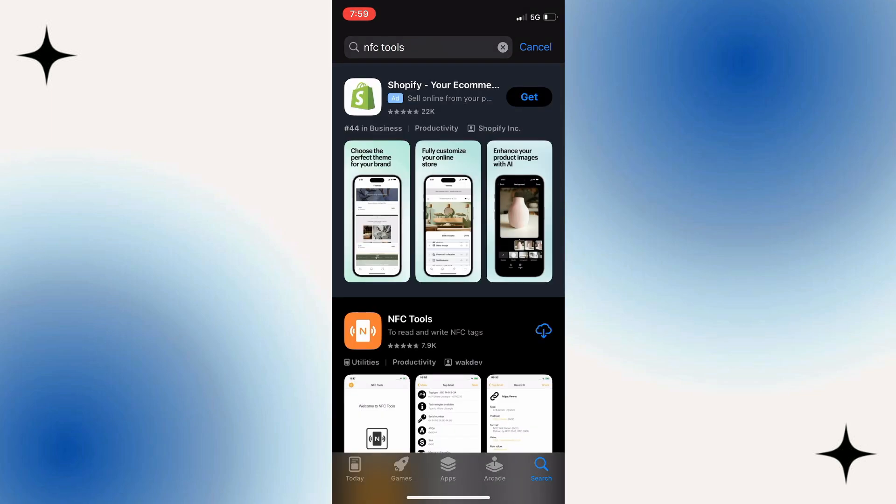
pyautogui.click(409, 319)
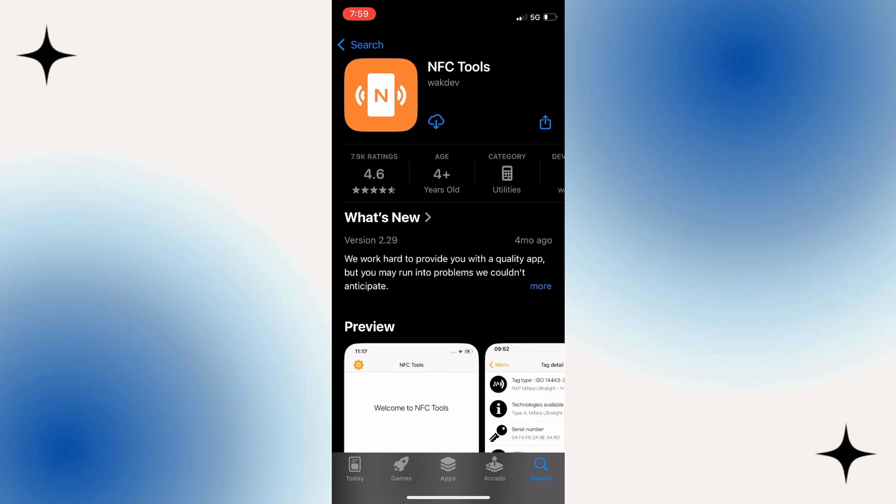
# Step: Download NFC Tools and open it to the welcome screen with Read and Write
pyautogui.click(435, 122)
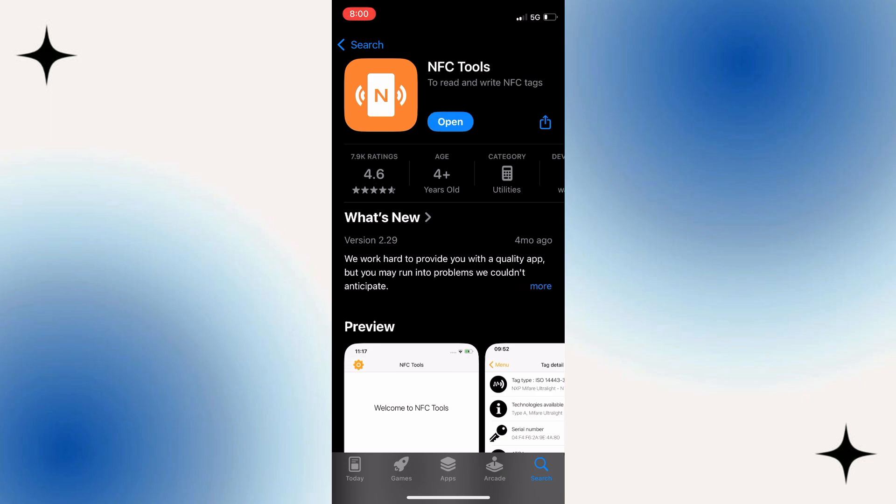
pyautogui.click(450, 122)
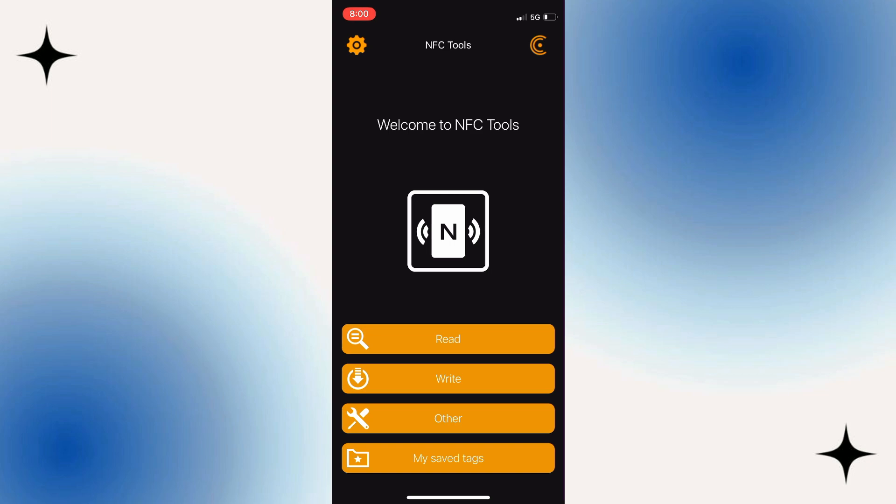
# Step: Start NFC Tools' Read function to show the Ready to Scan tag prompt
pyautogui.click(390, 335)
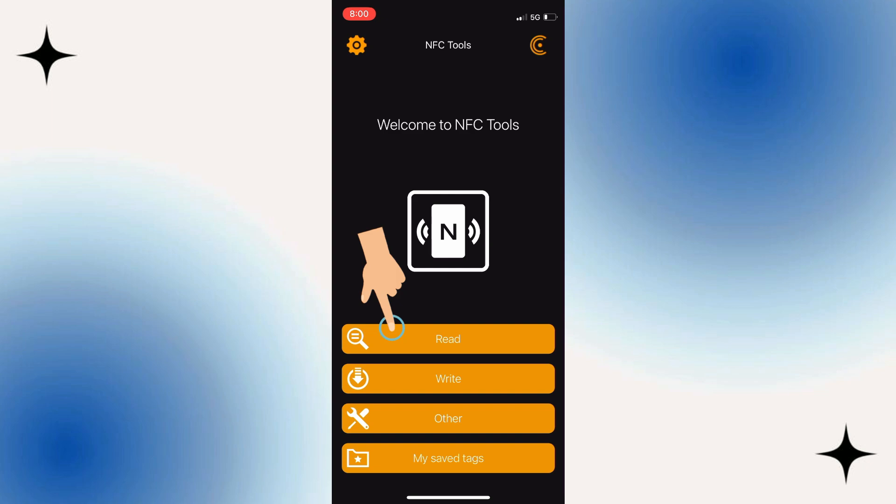
pyautogui.click(448, 339)
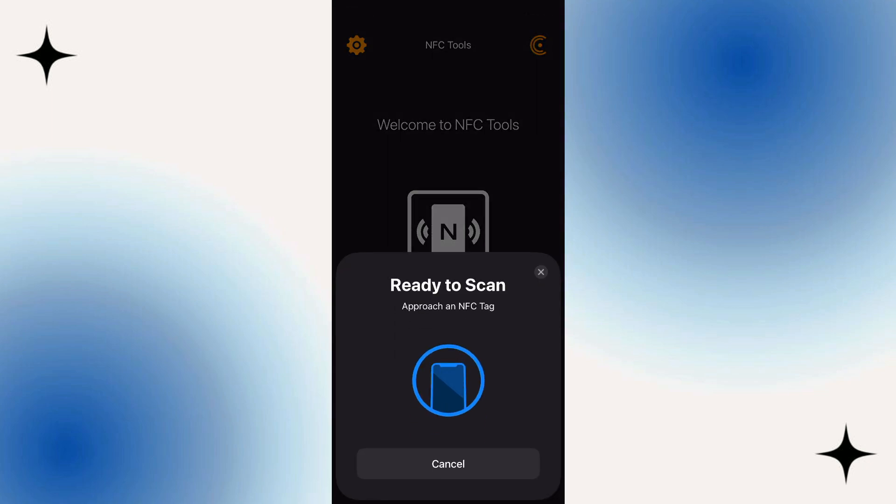